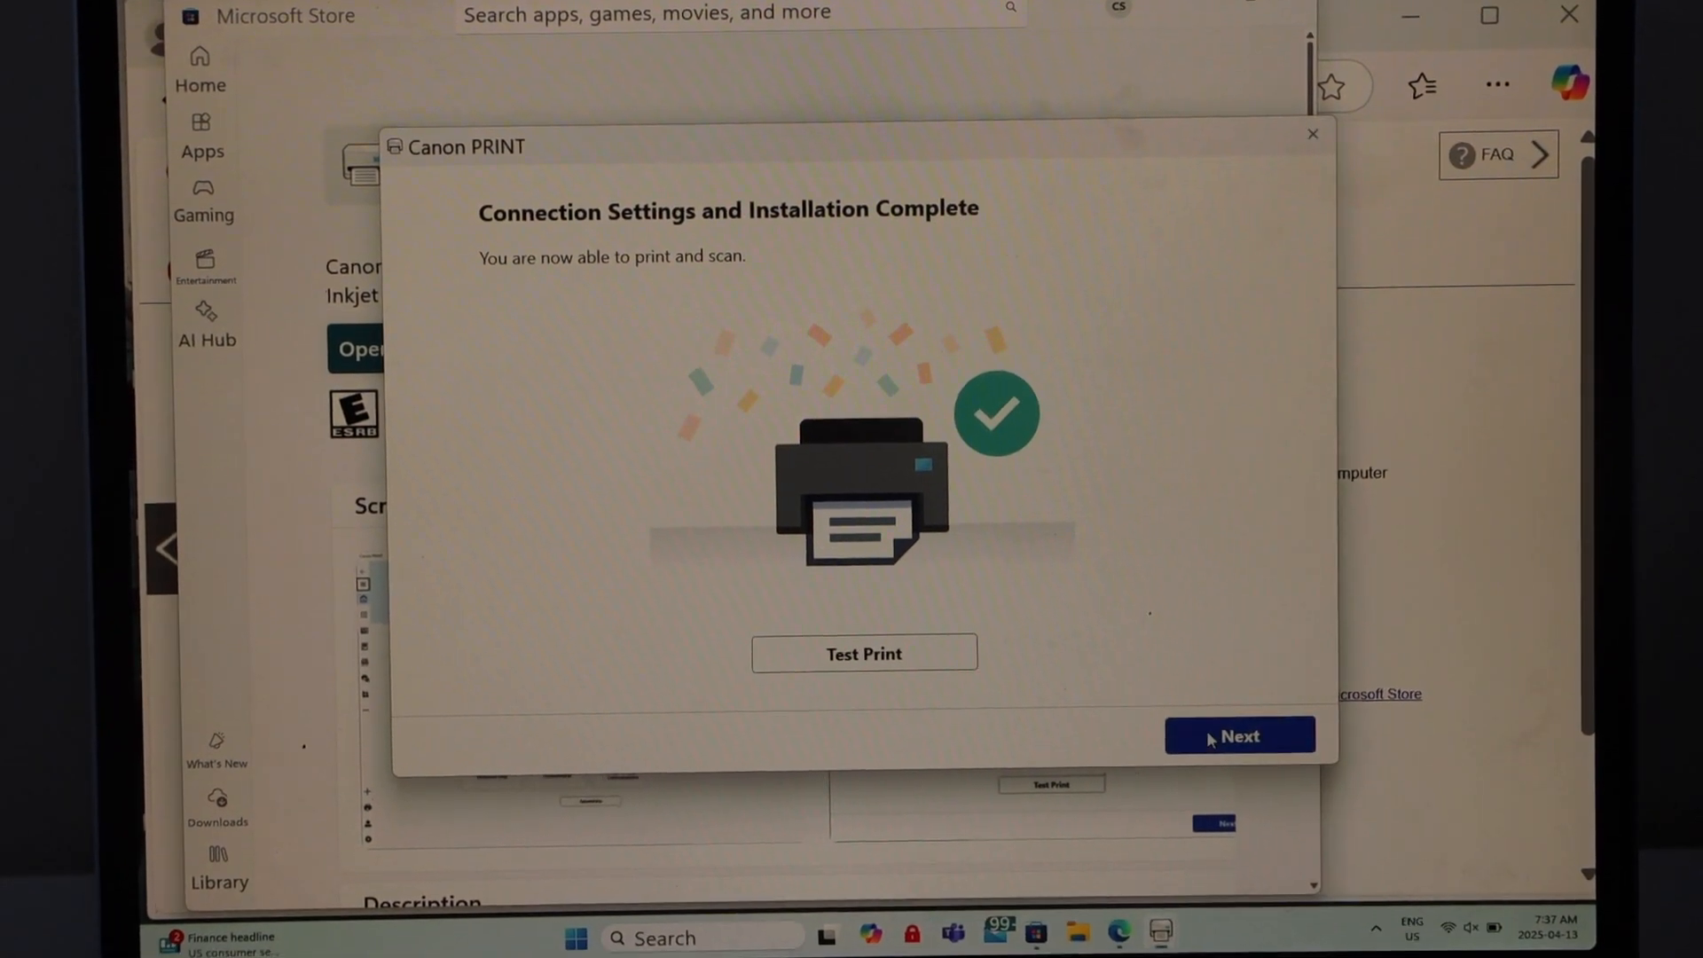
Step: Advance from the Connection Settings and Installation Complete screen to the welcome message
{"action": "left_click", "coordinate": [1239, 735]}
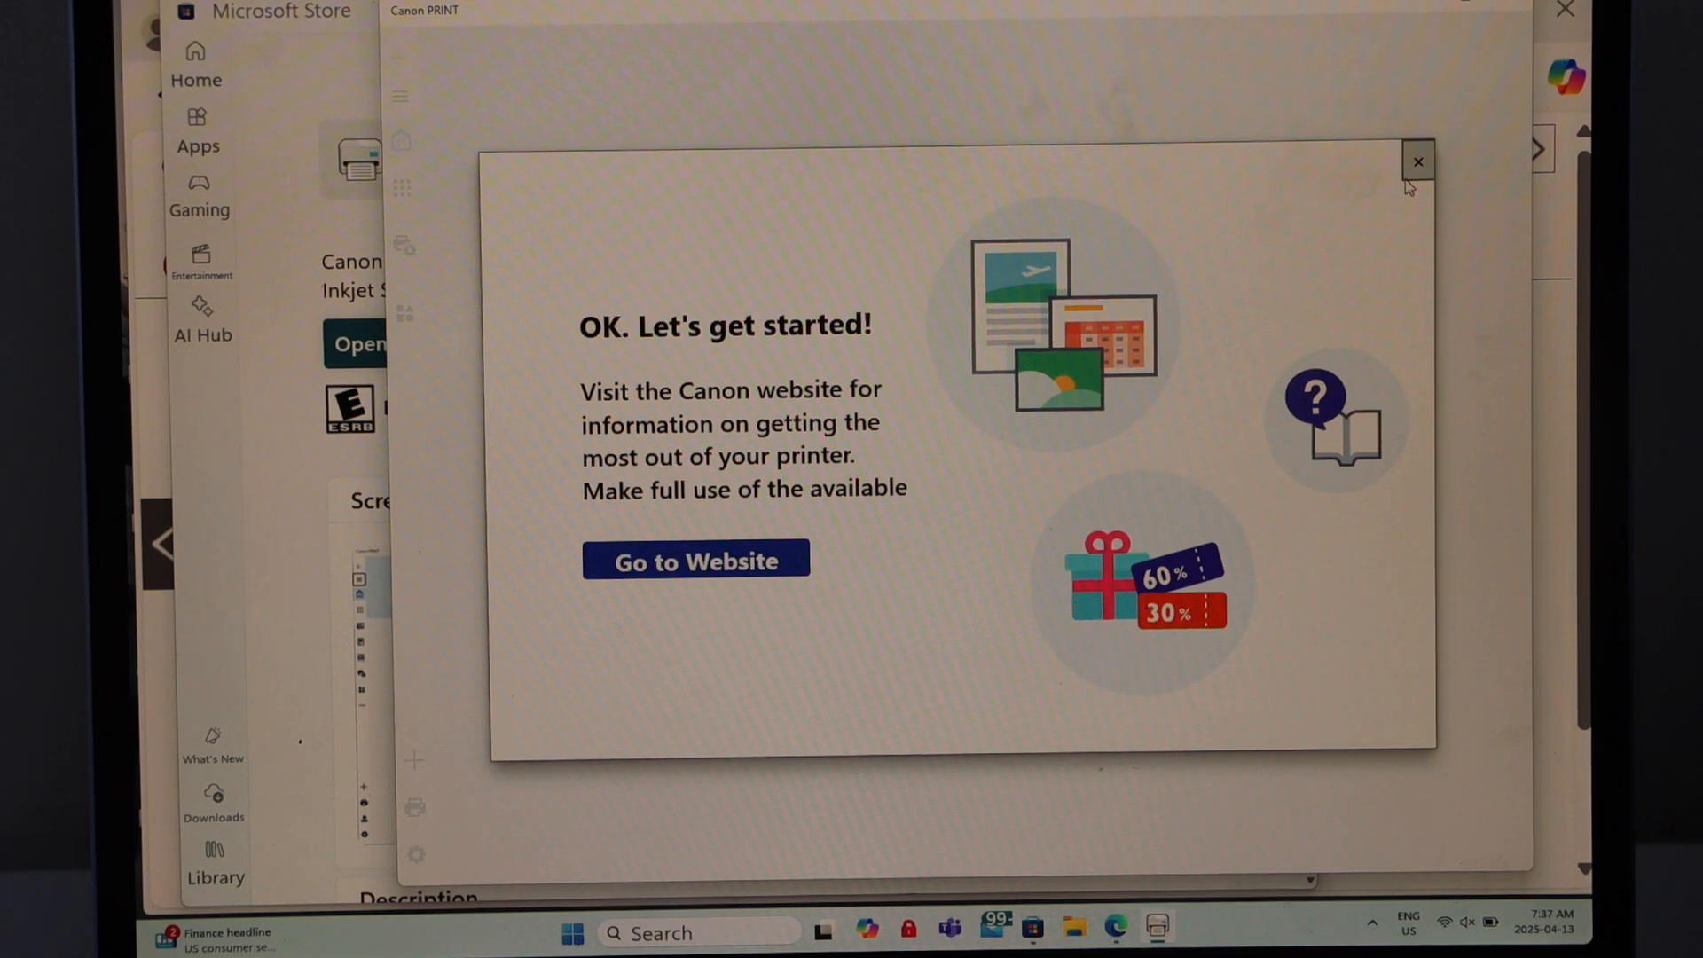
Step: Dismiss 'OK. Let's get started!' and open Scan for the online Canon TS3700 series
{"action": "left_click", "coordinate": [1418, 160]}
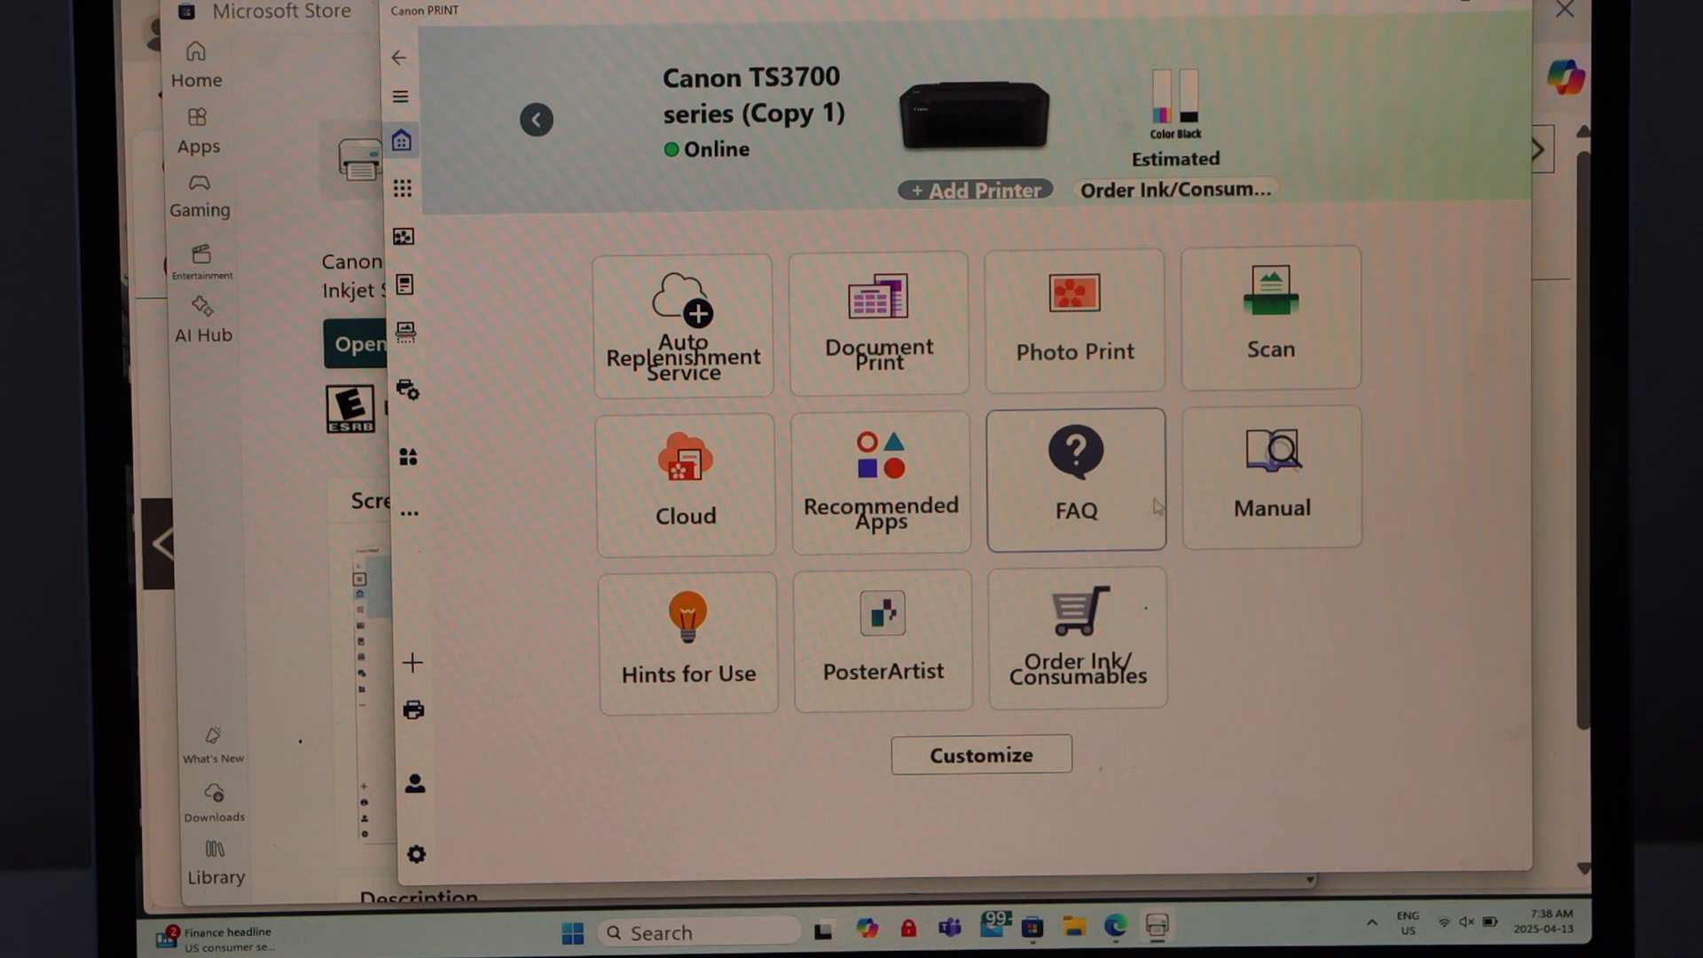
{"action": "mouse_move", "coordinate": [879, 326]}
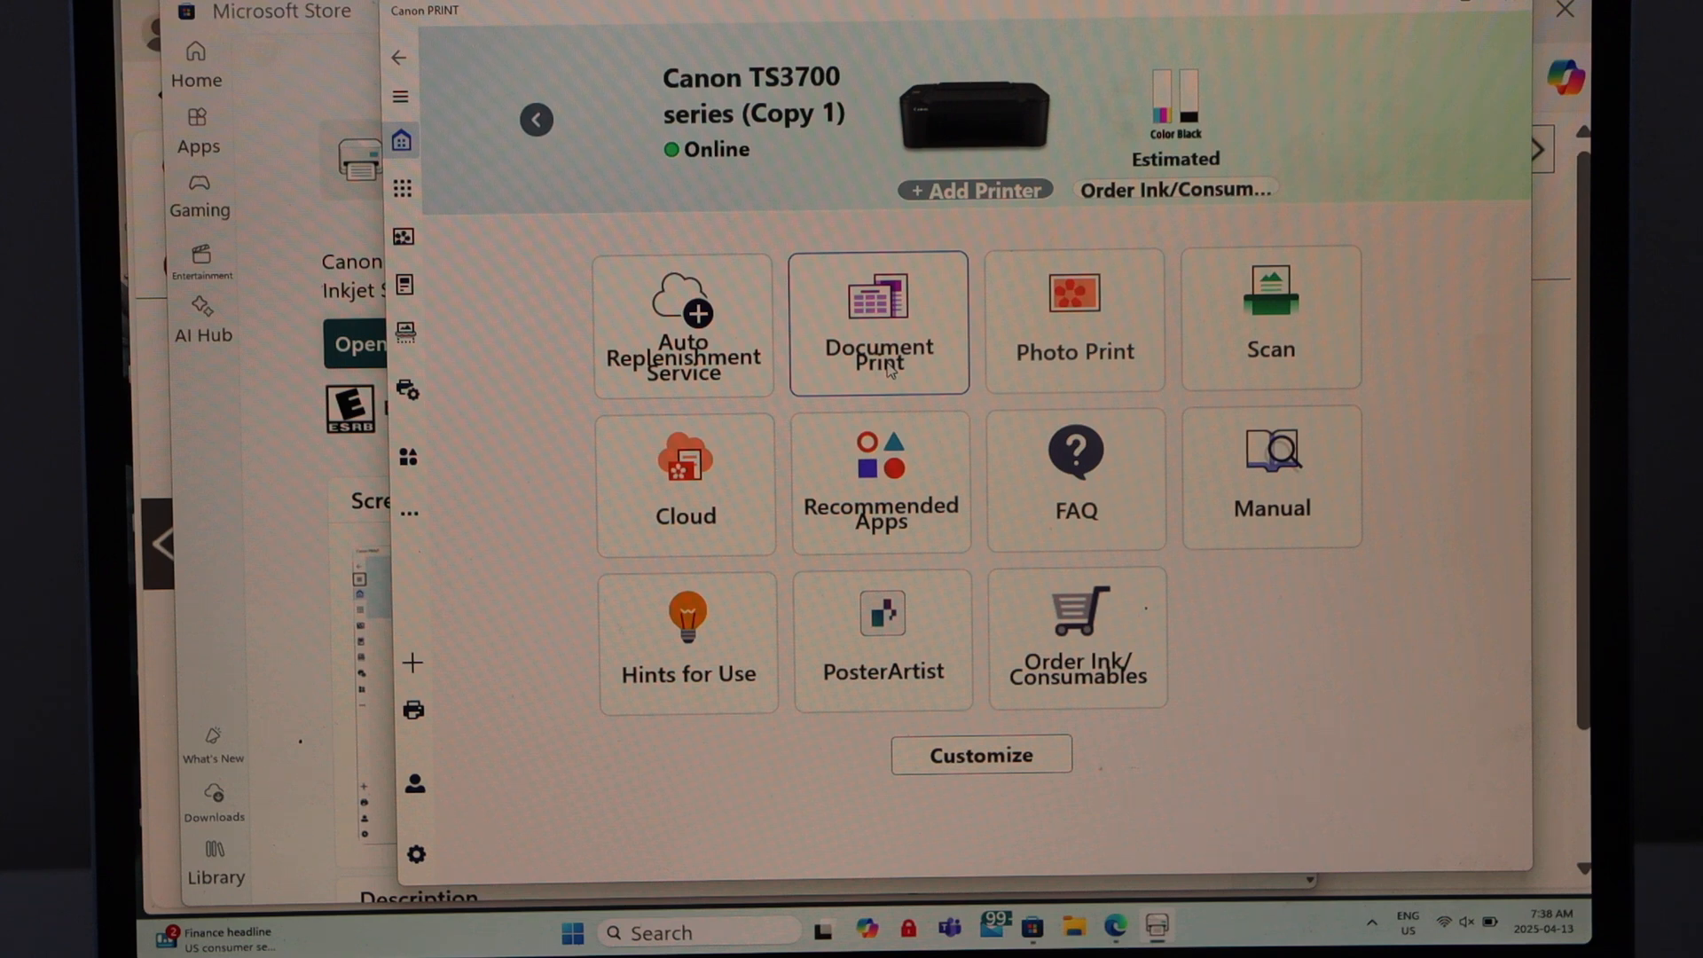
{"action": "mouse_move", "coordinate": [1270, 315]}
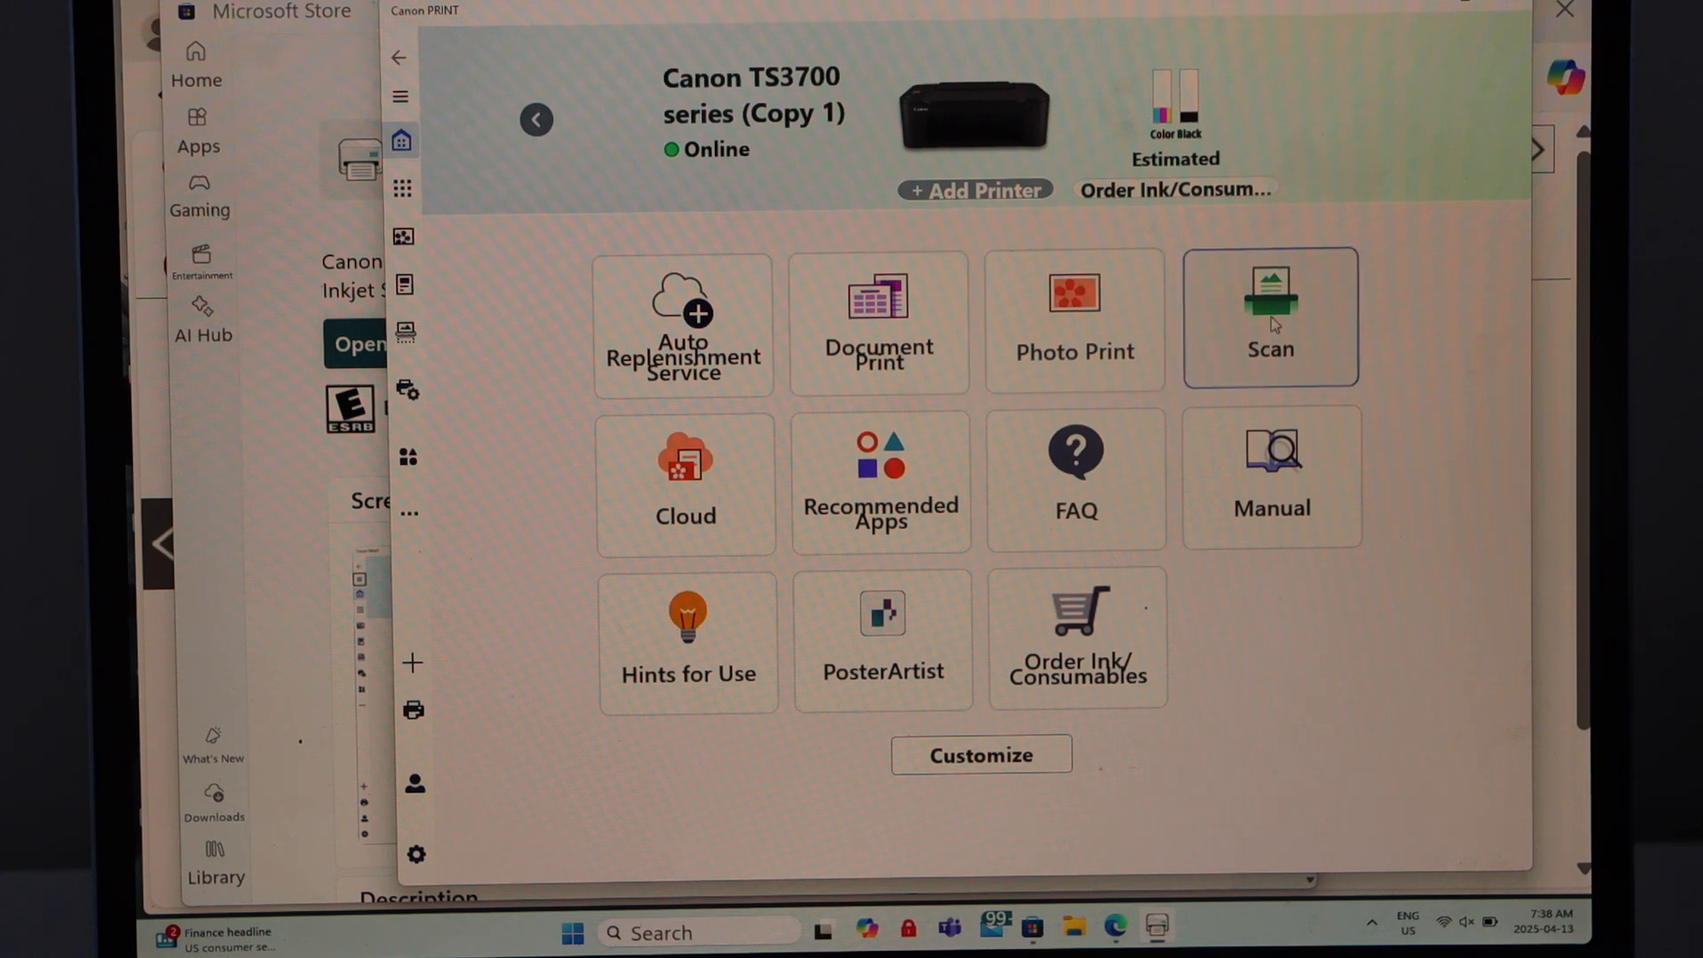
{"action": "left_click", "coordinate": [1268, 316]}
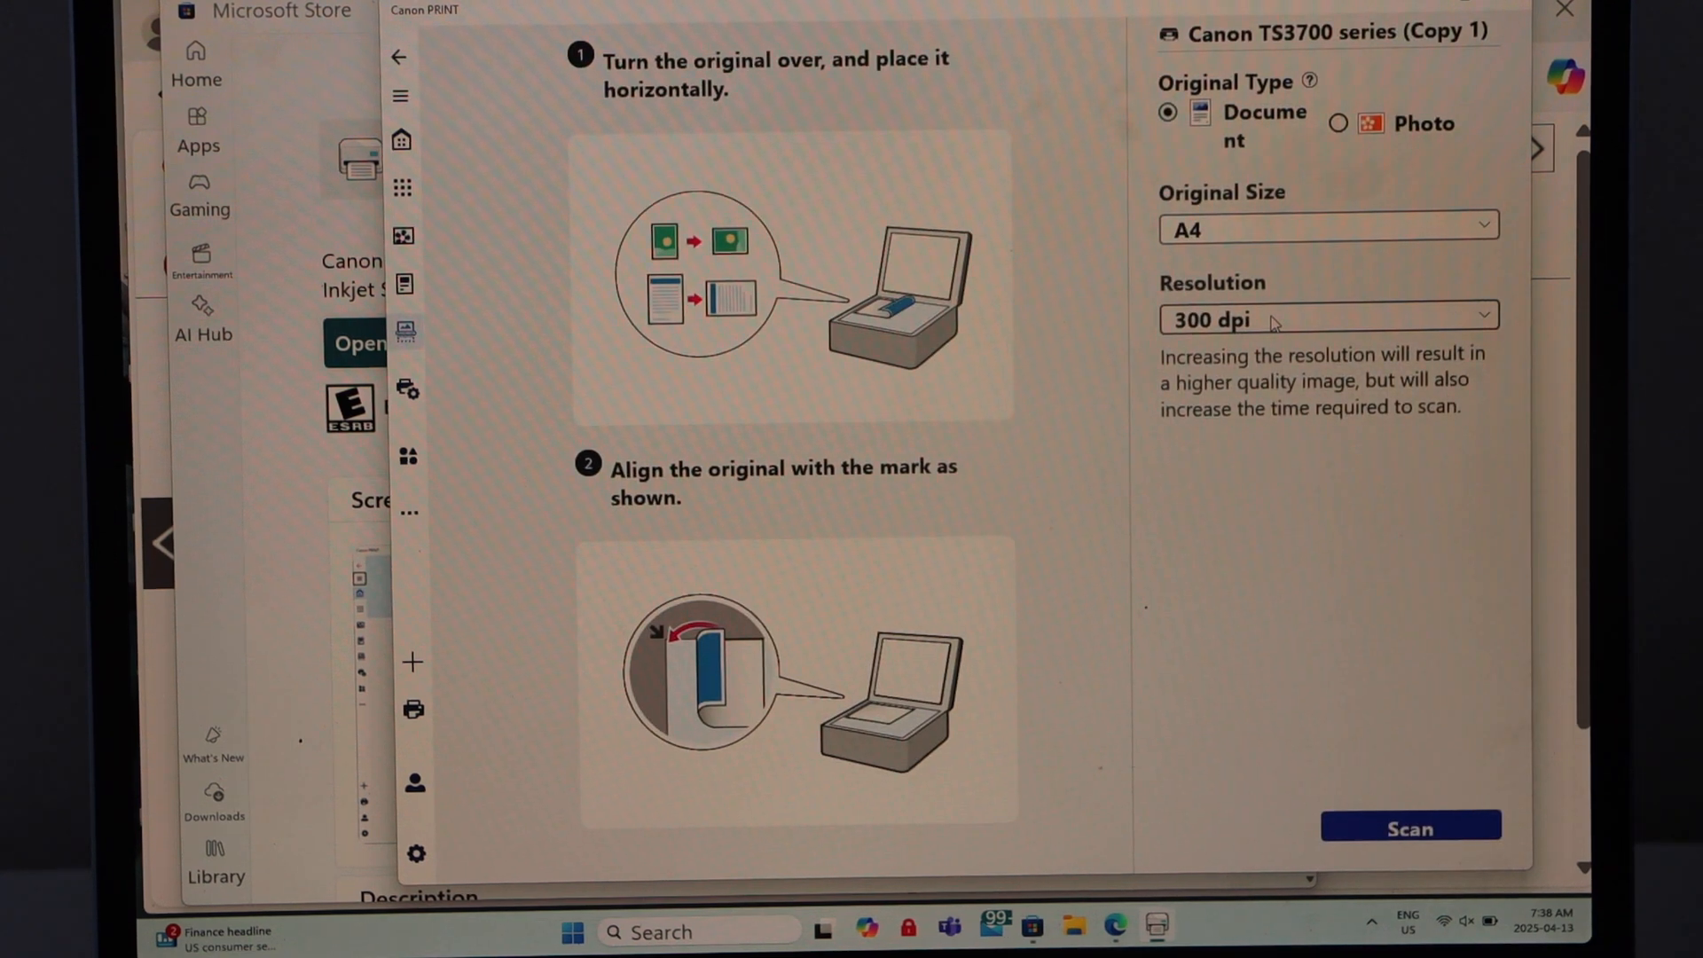